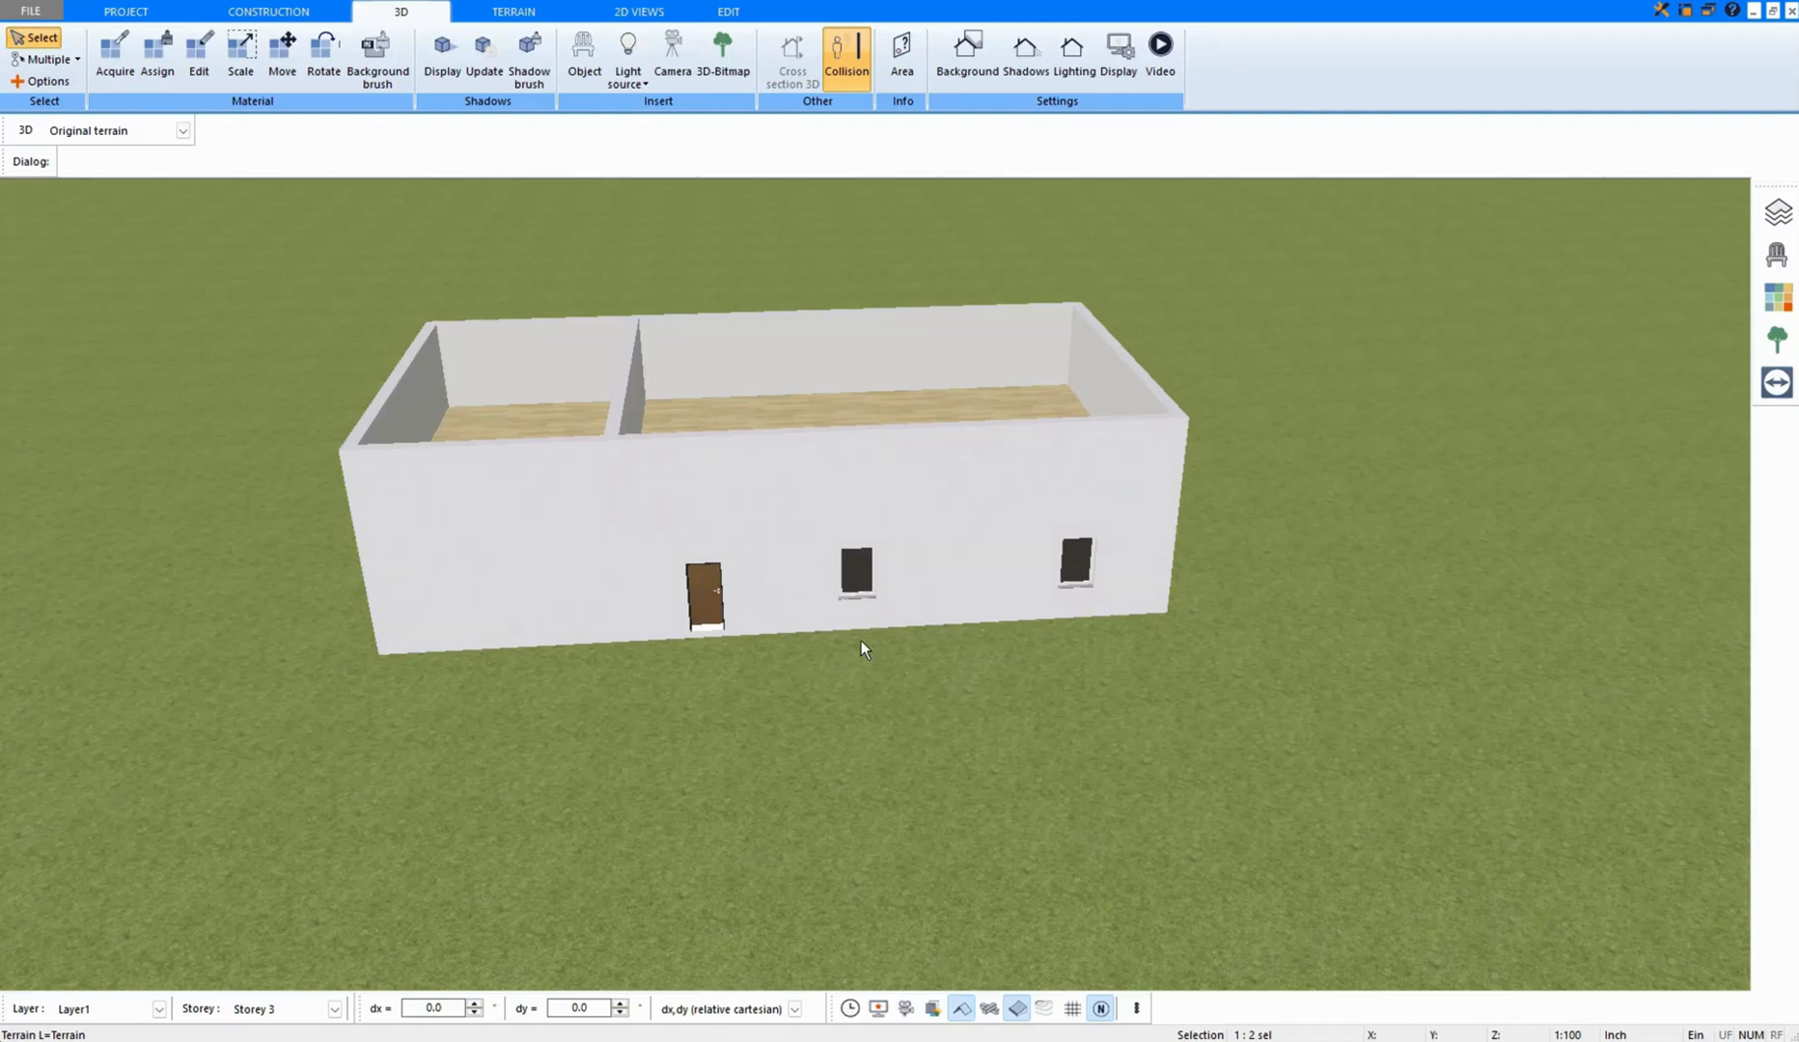
mouse_move(1133, 677)
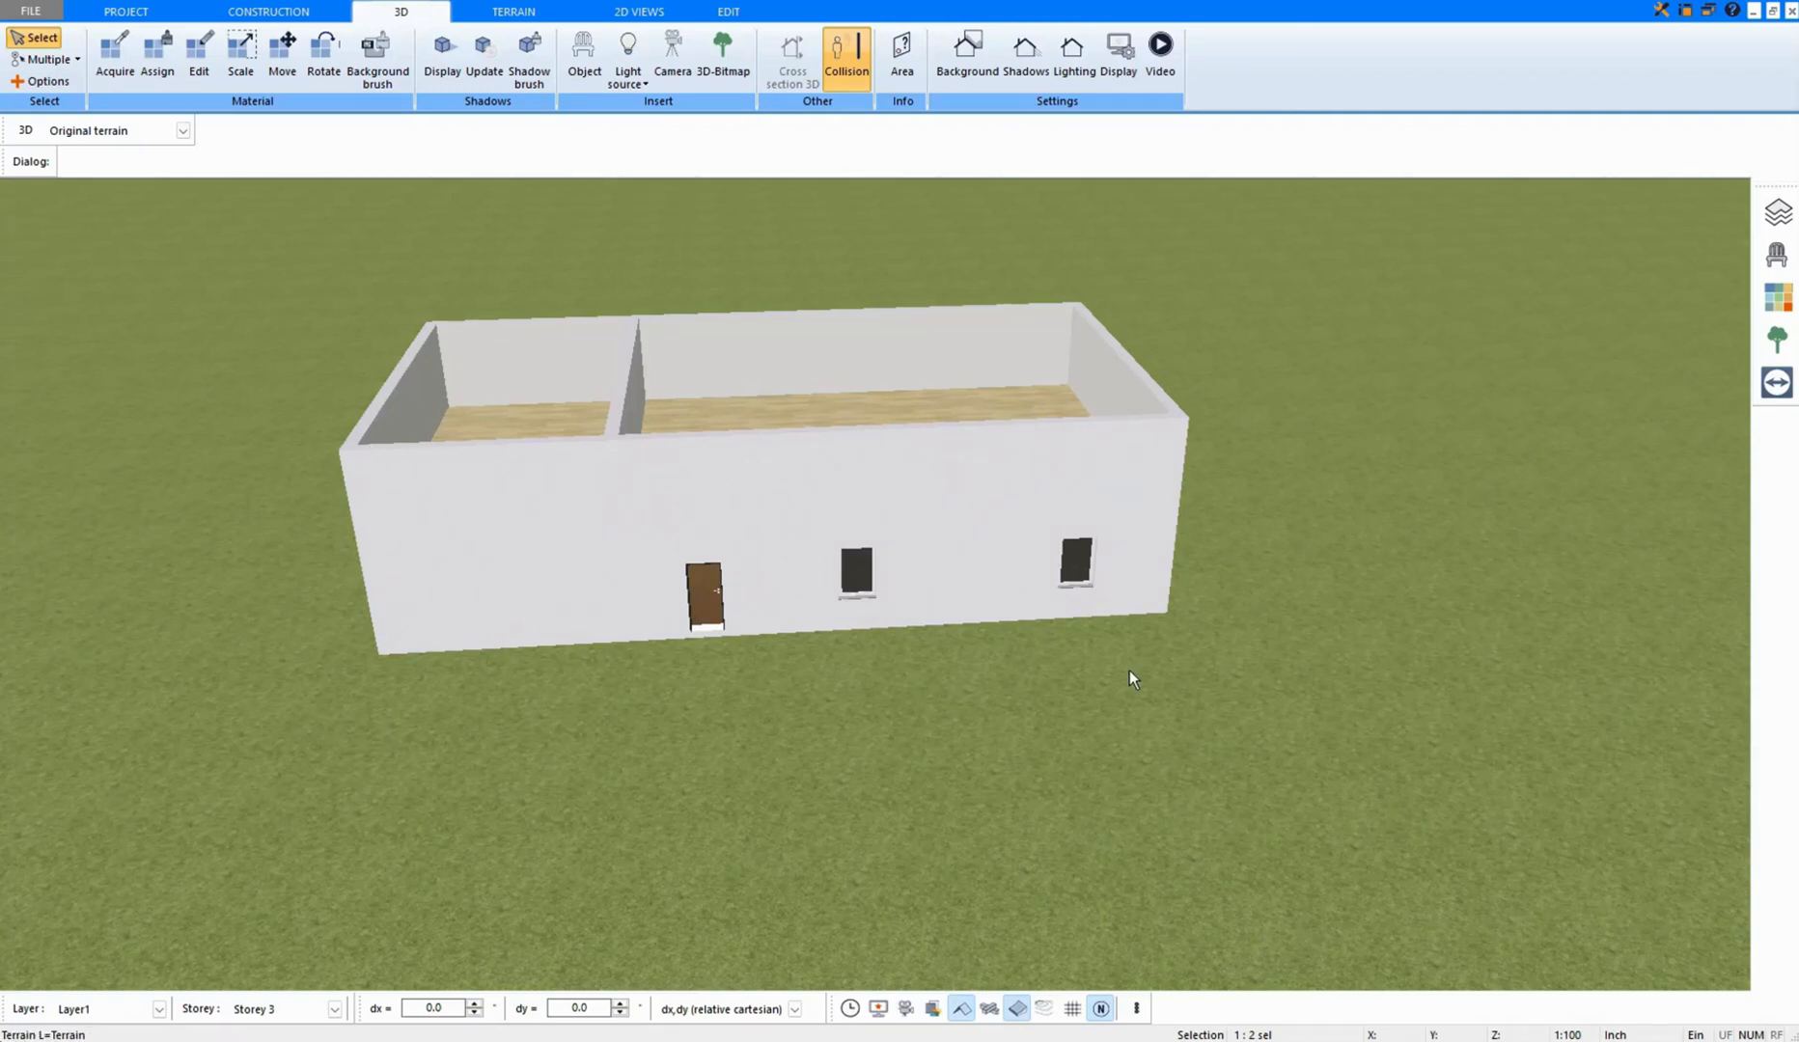
mouse_move(768, 447)
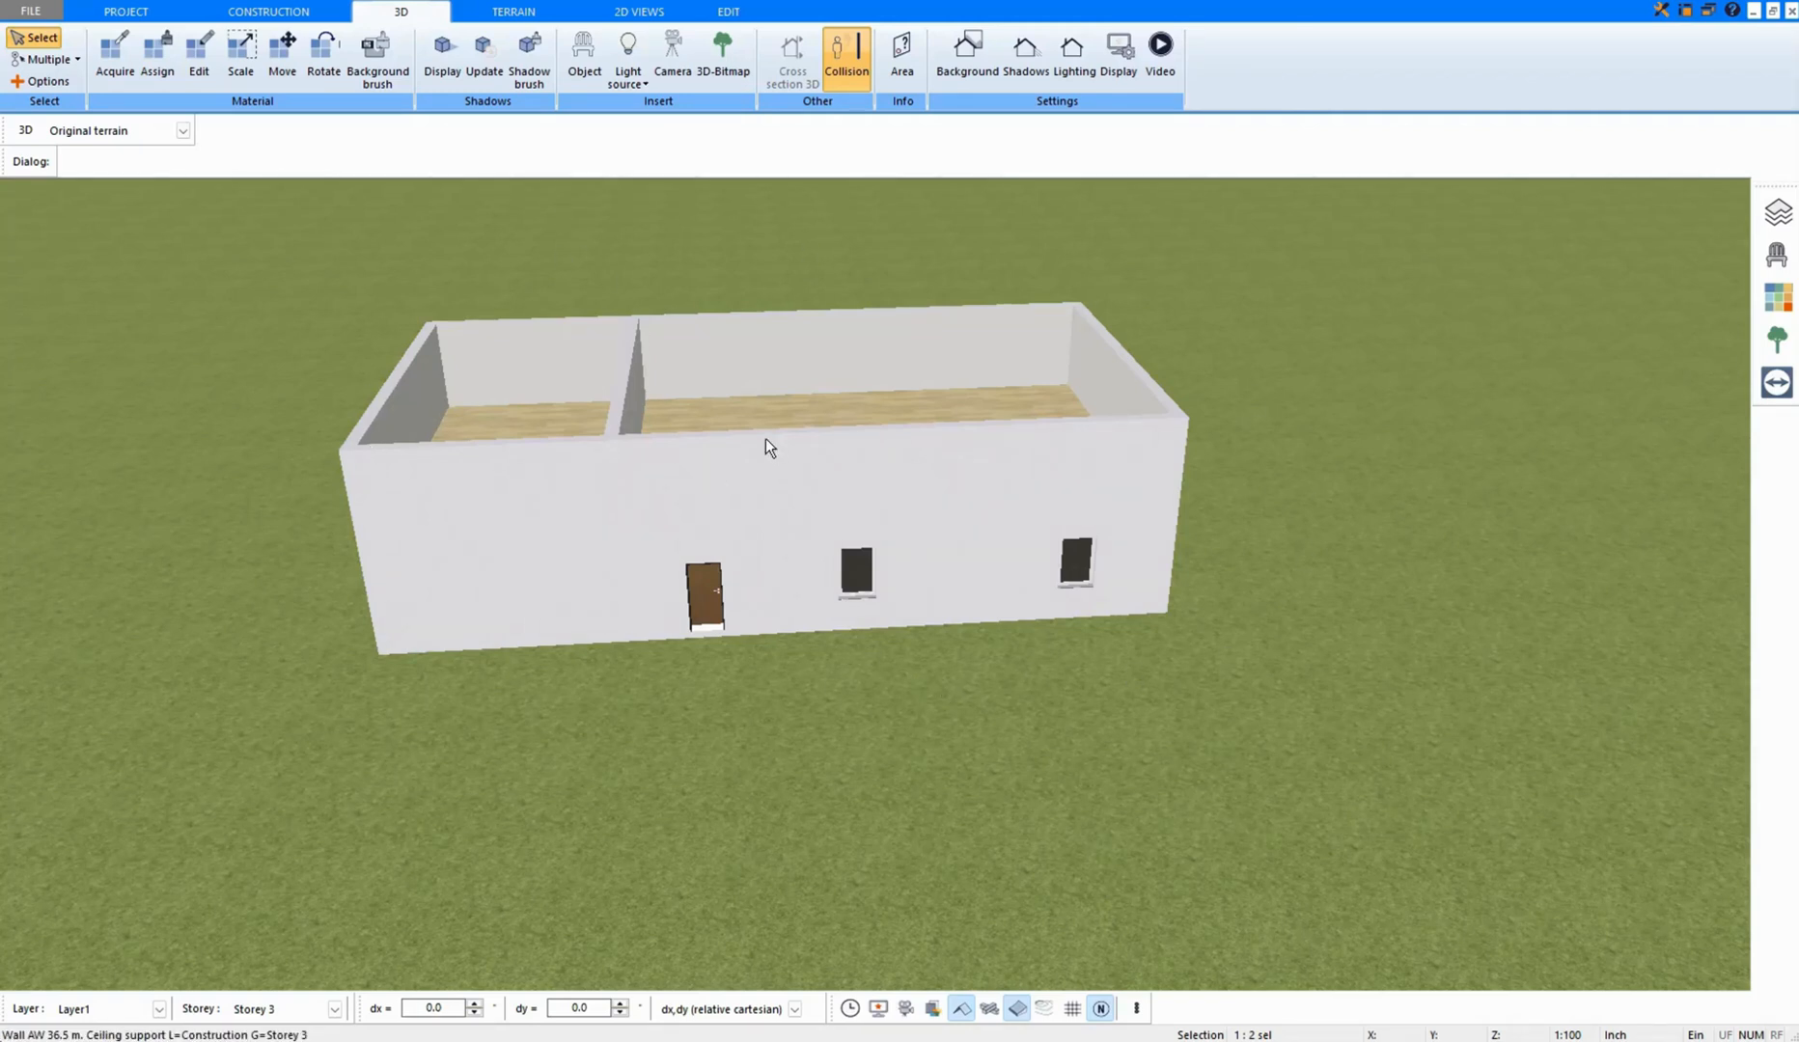
Place a hipped roof over Room 1 from the floor plan and show it in 3D
click(269, 12)
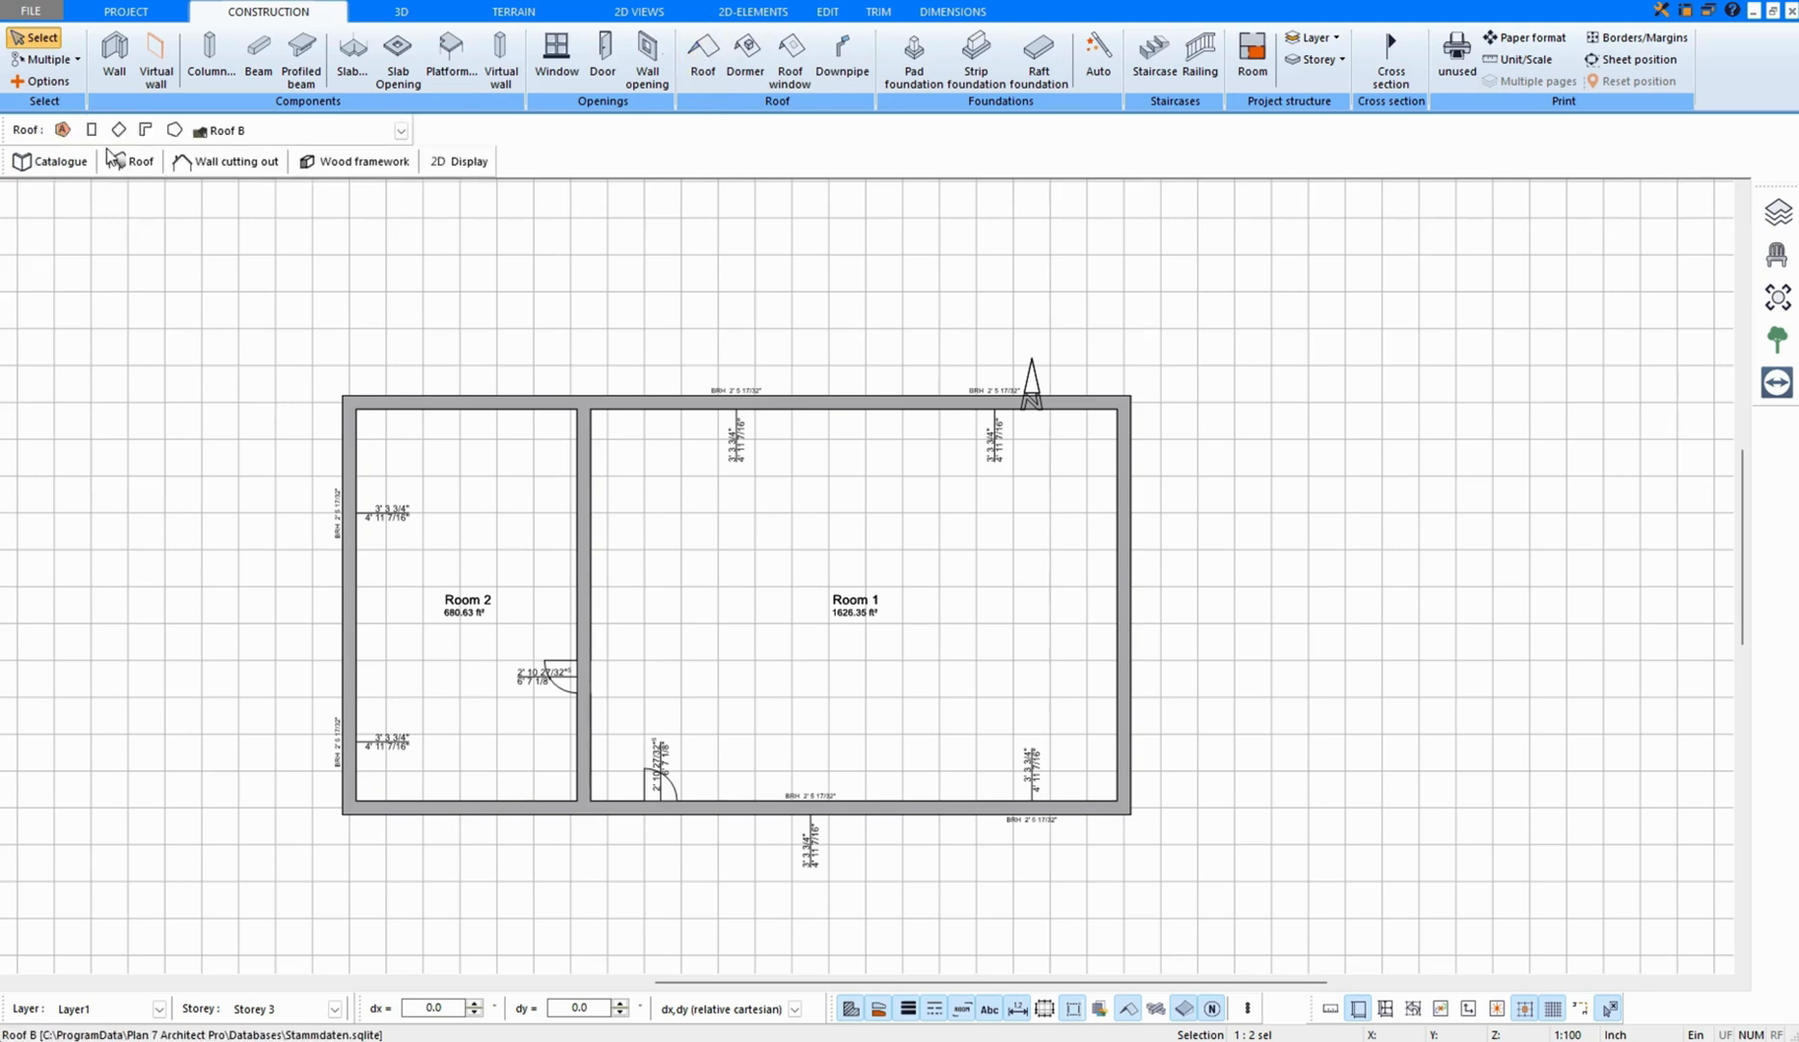
click(700, 52)
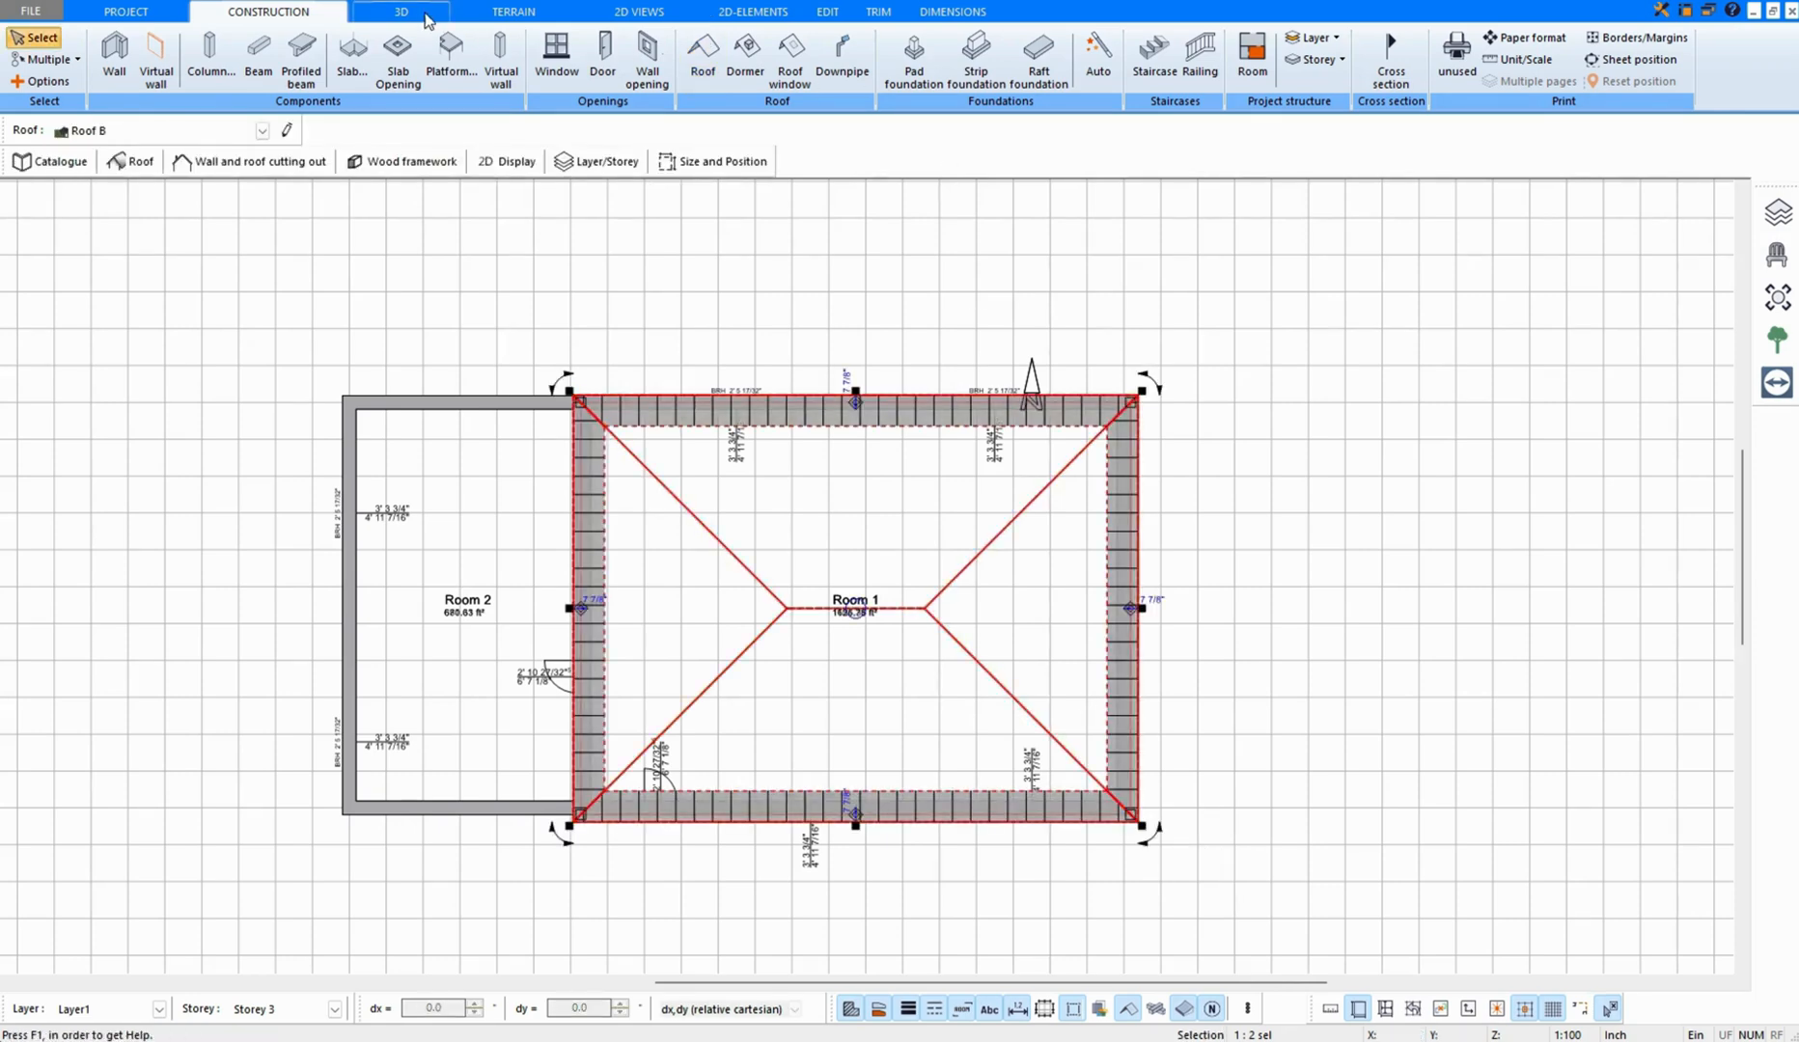
click(400, 12)
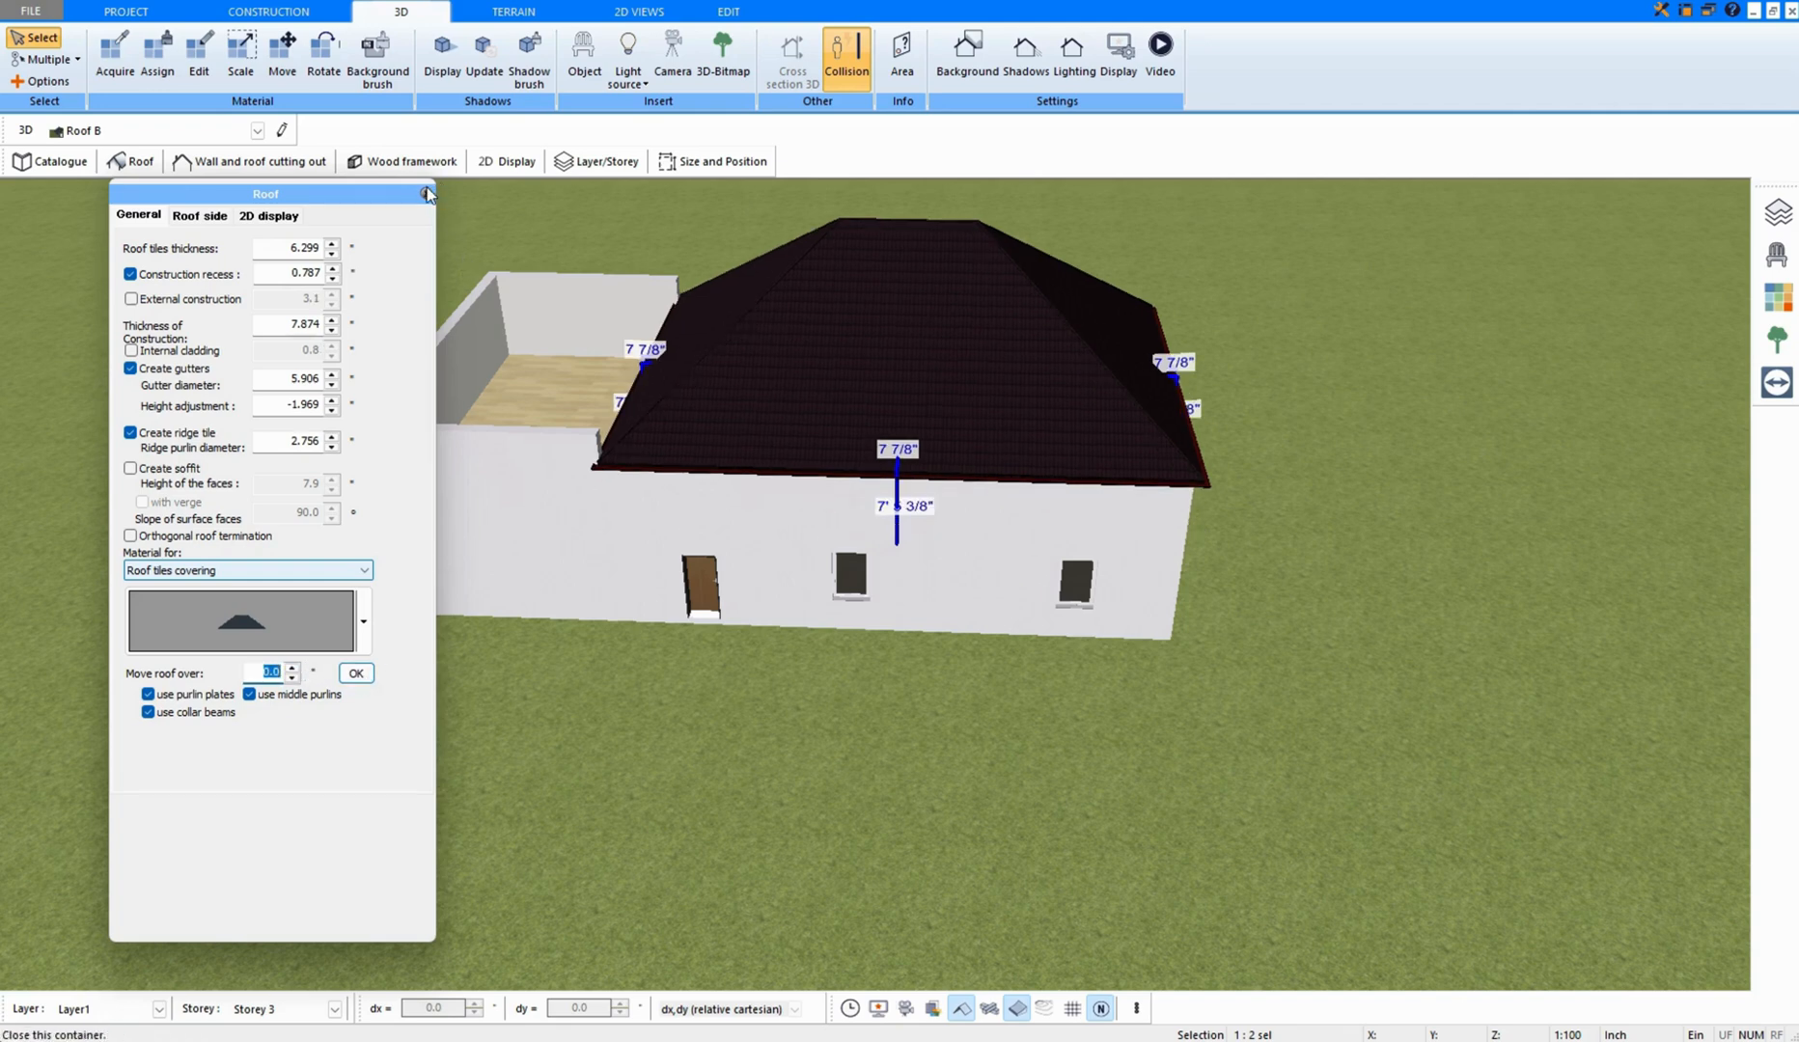
Dismiss the roof properties after reviewing in 3D and return to the floor plan
click(427, 193)
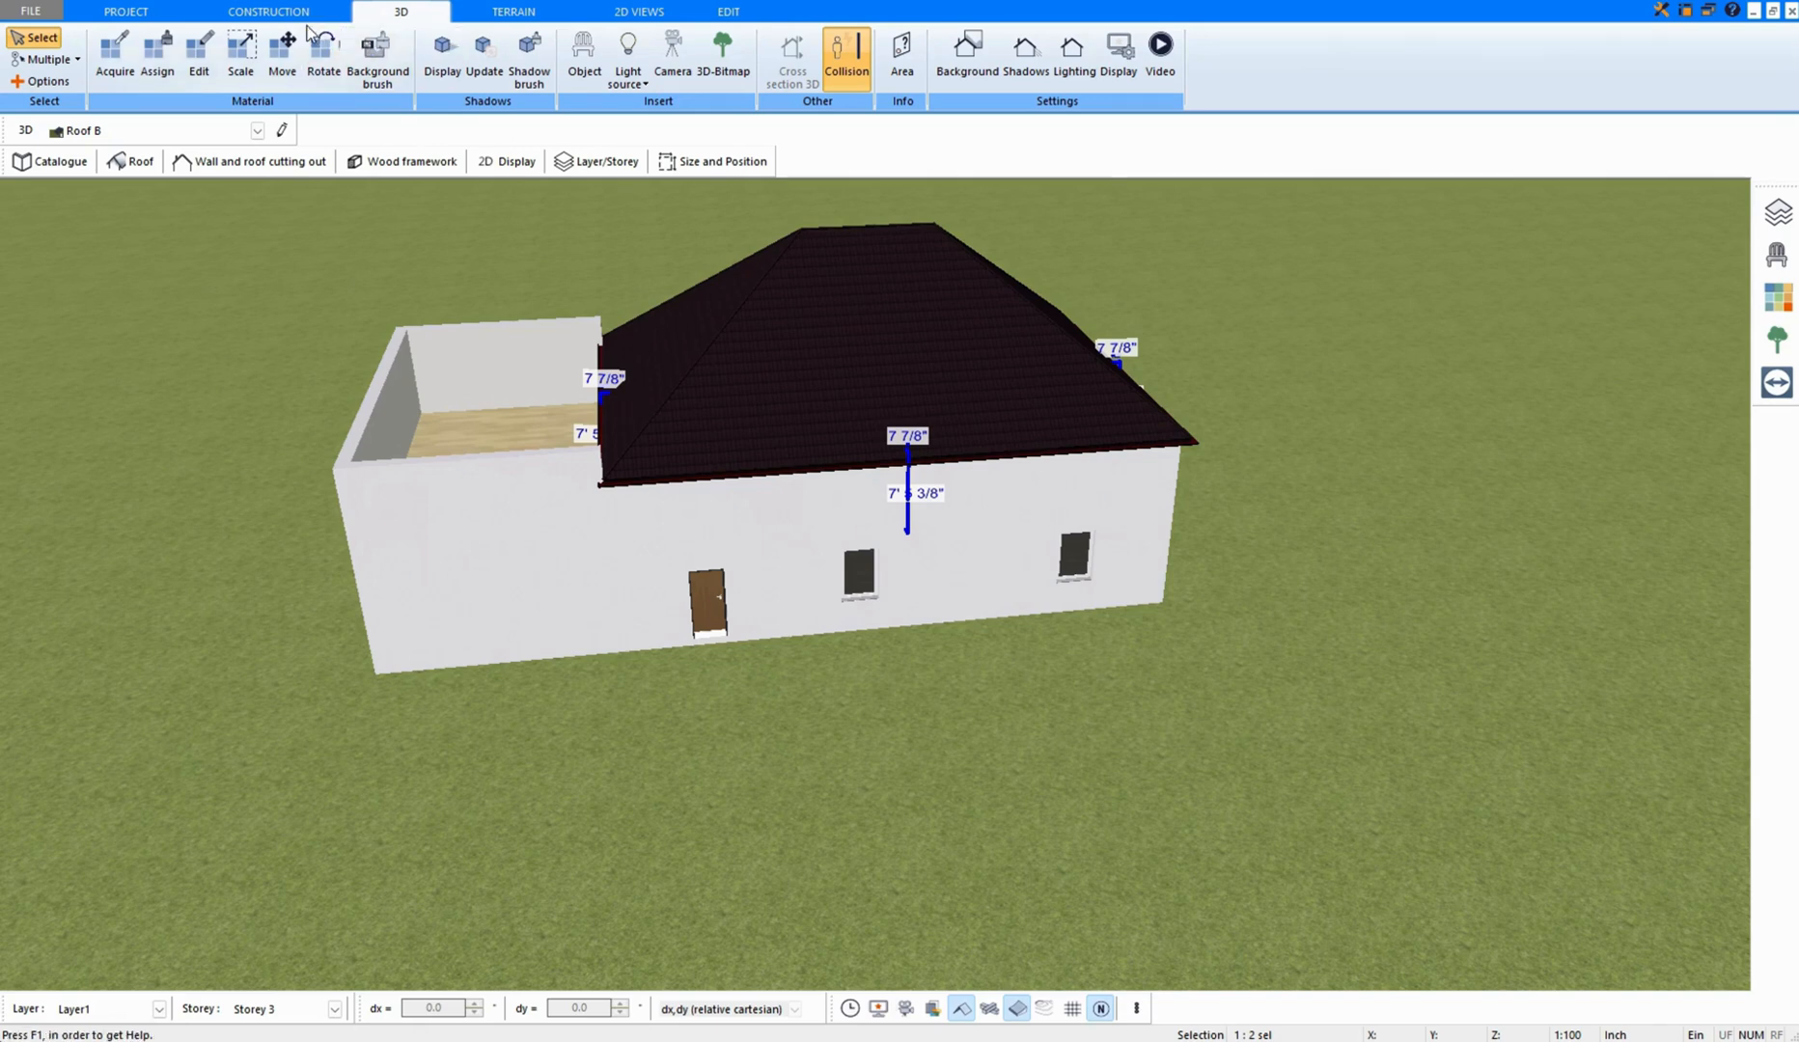
click(269, 11)
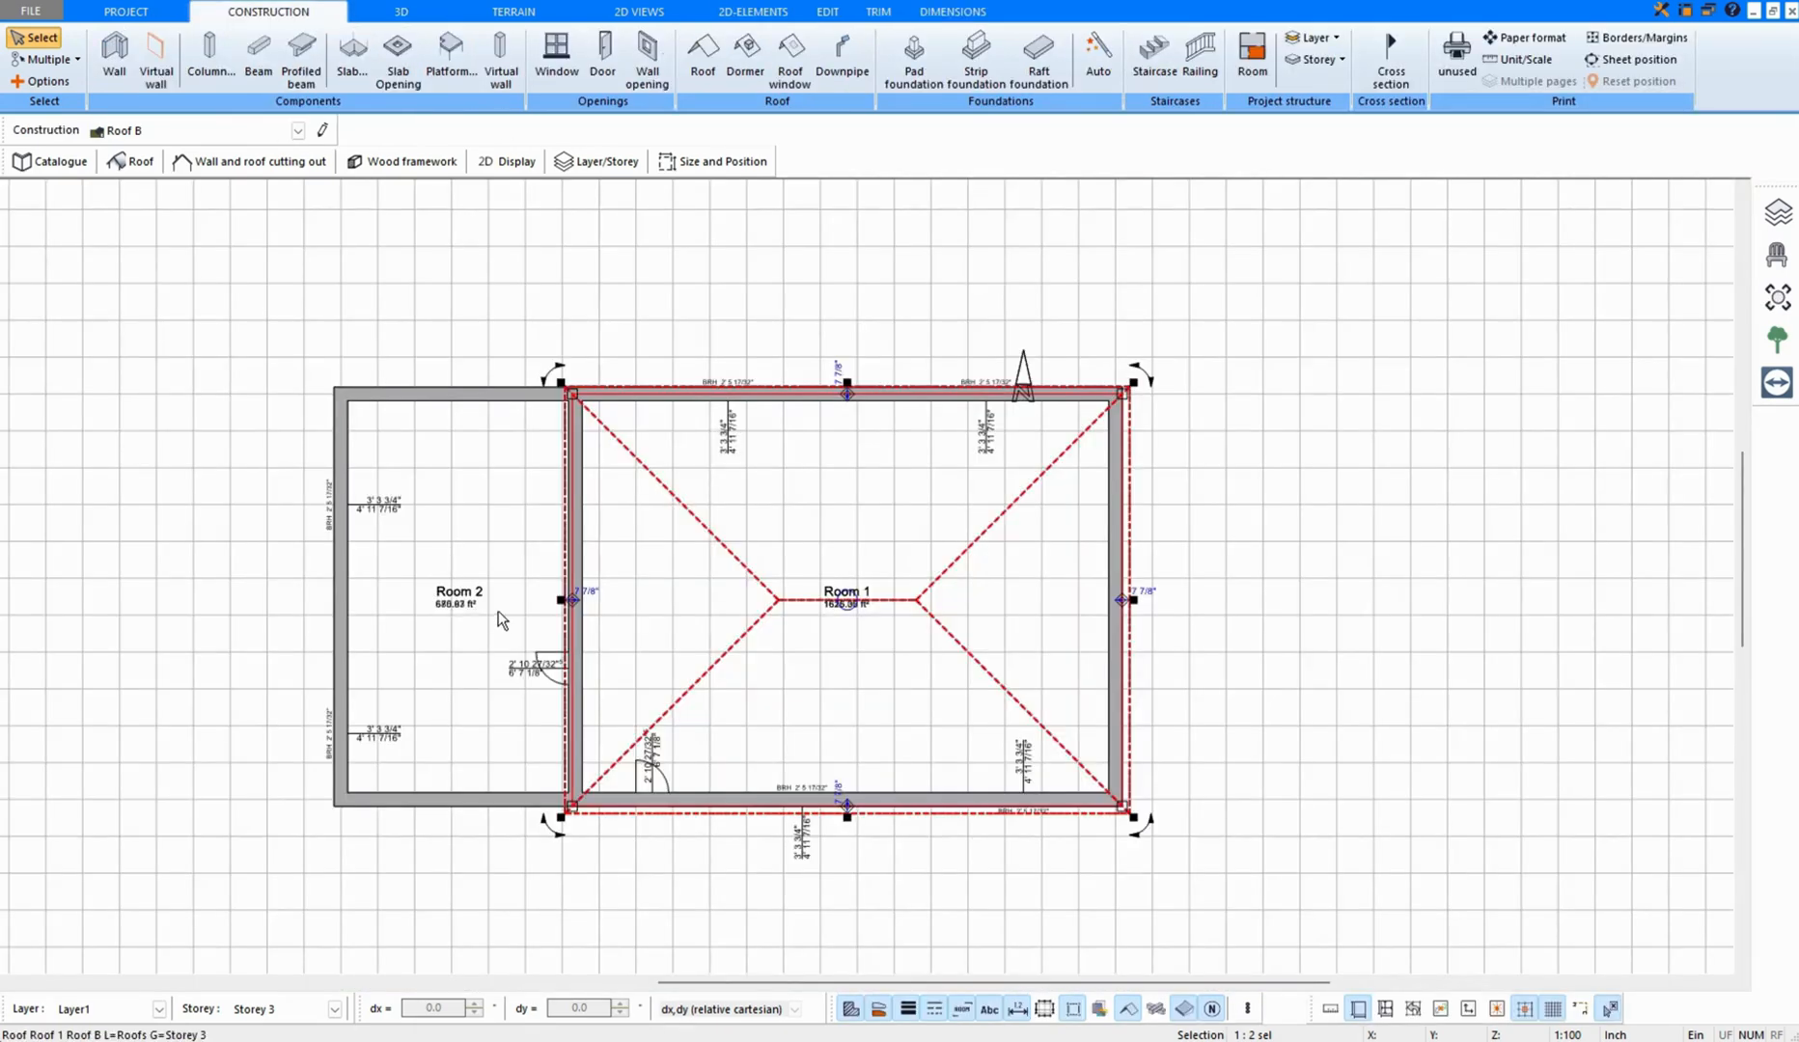
mouse_move(898, 635)
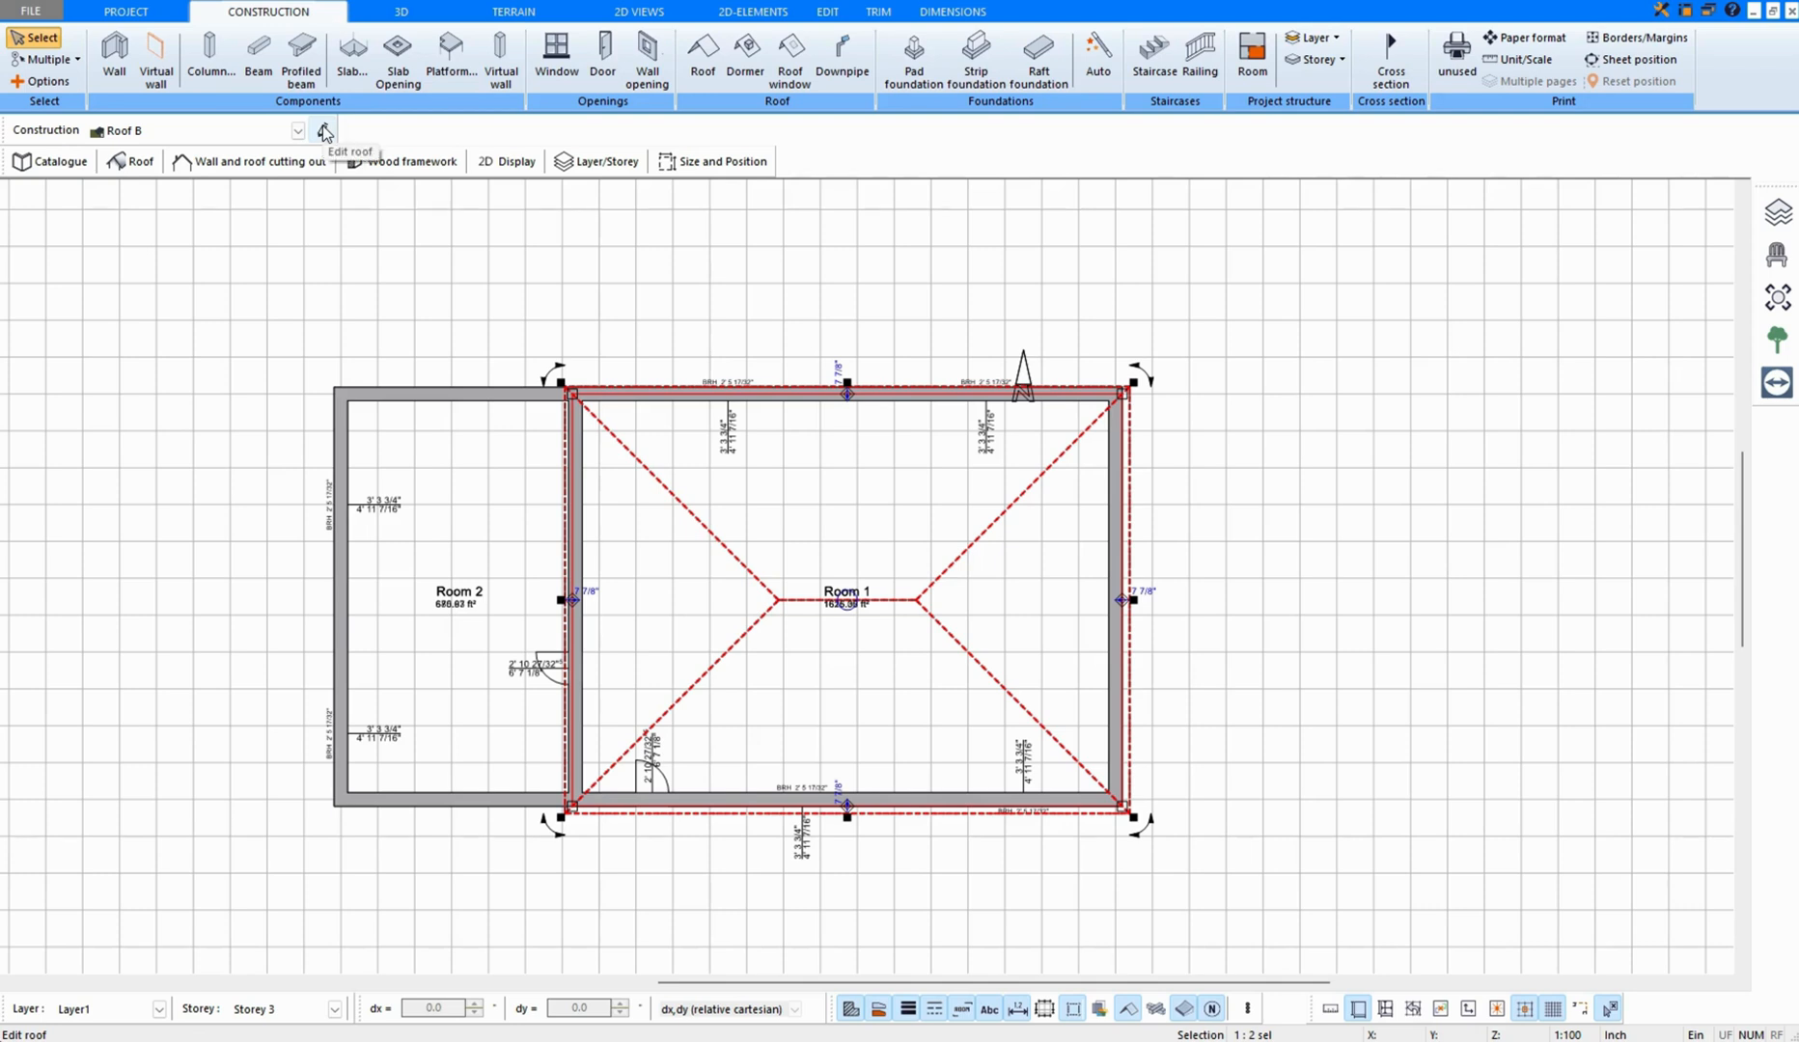
Enter roof editing mode for the hipped roof and activate the Roof pitch tool
click(324, 131)
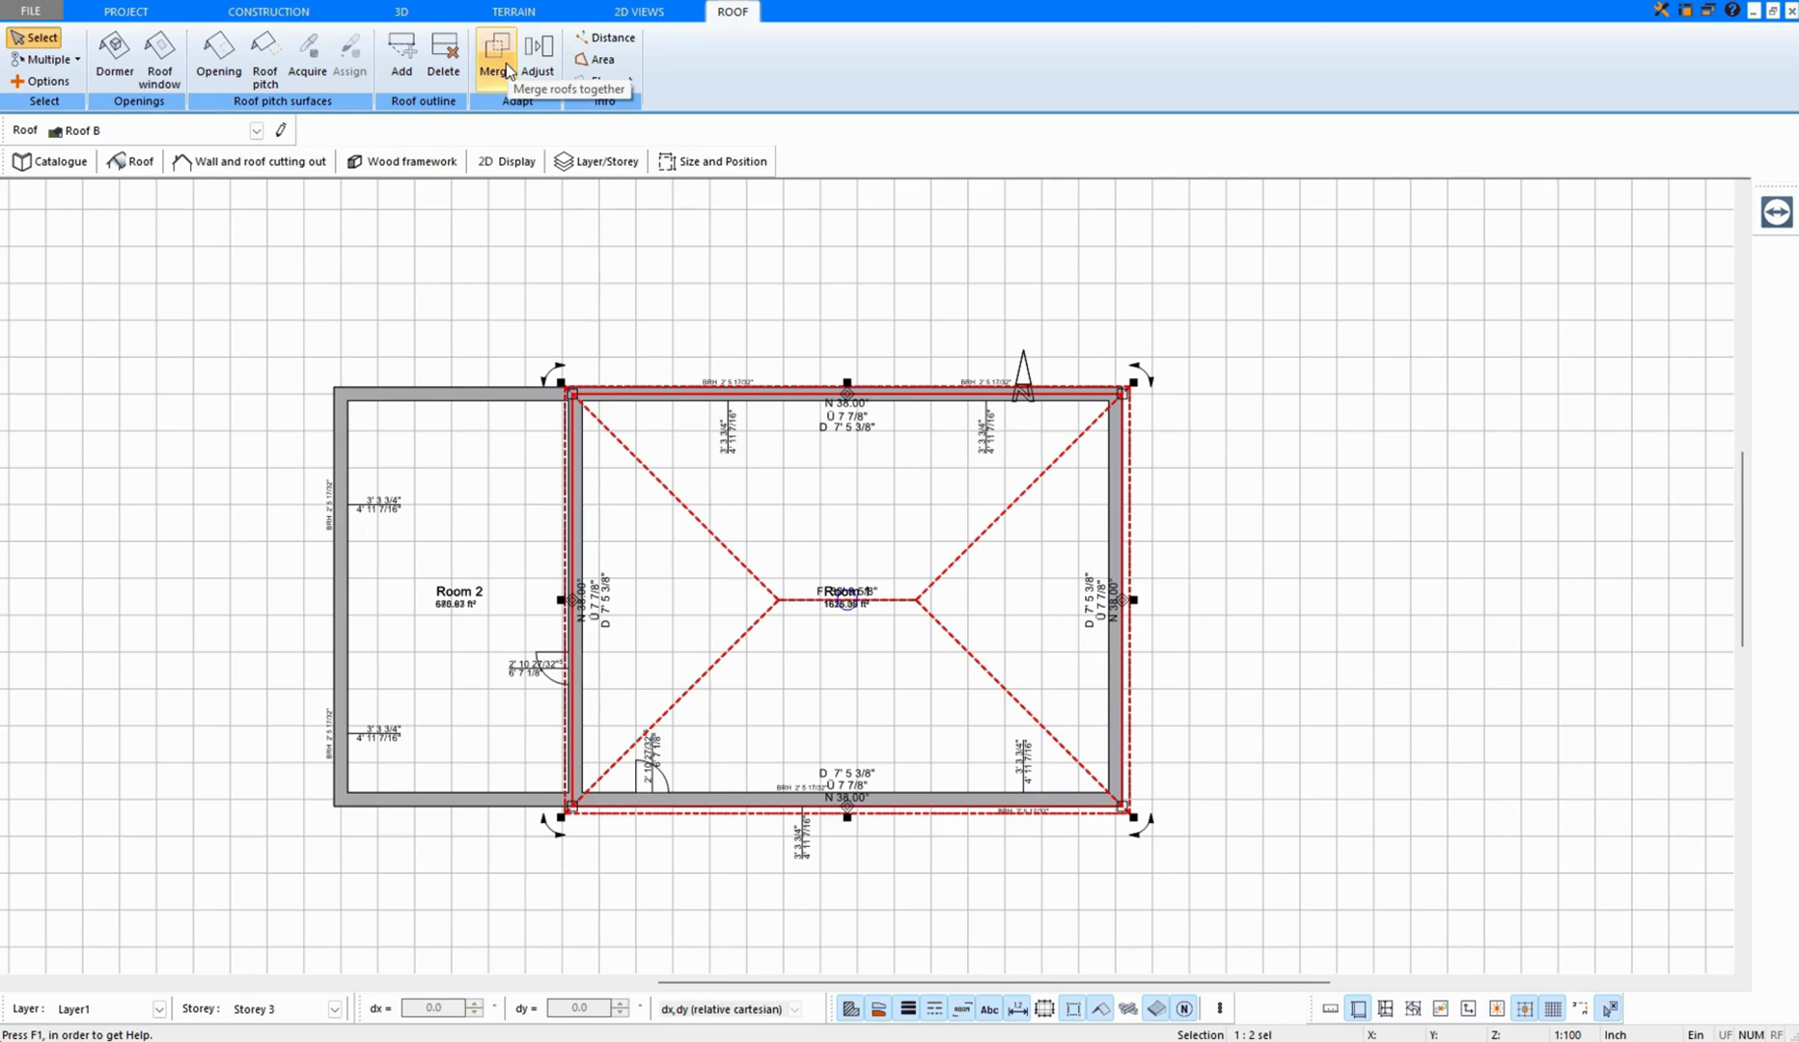
click(265, 58)
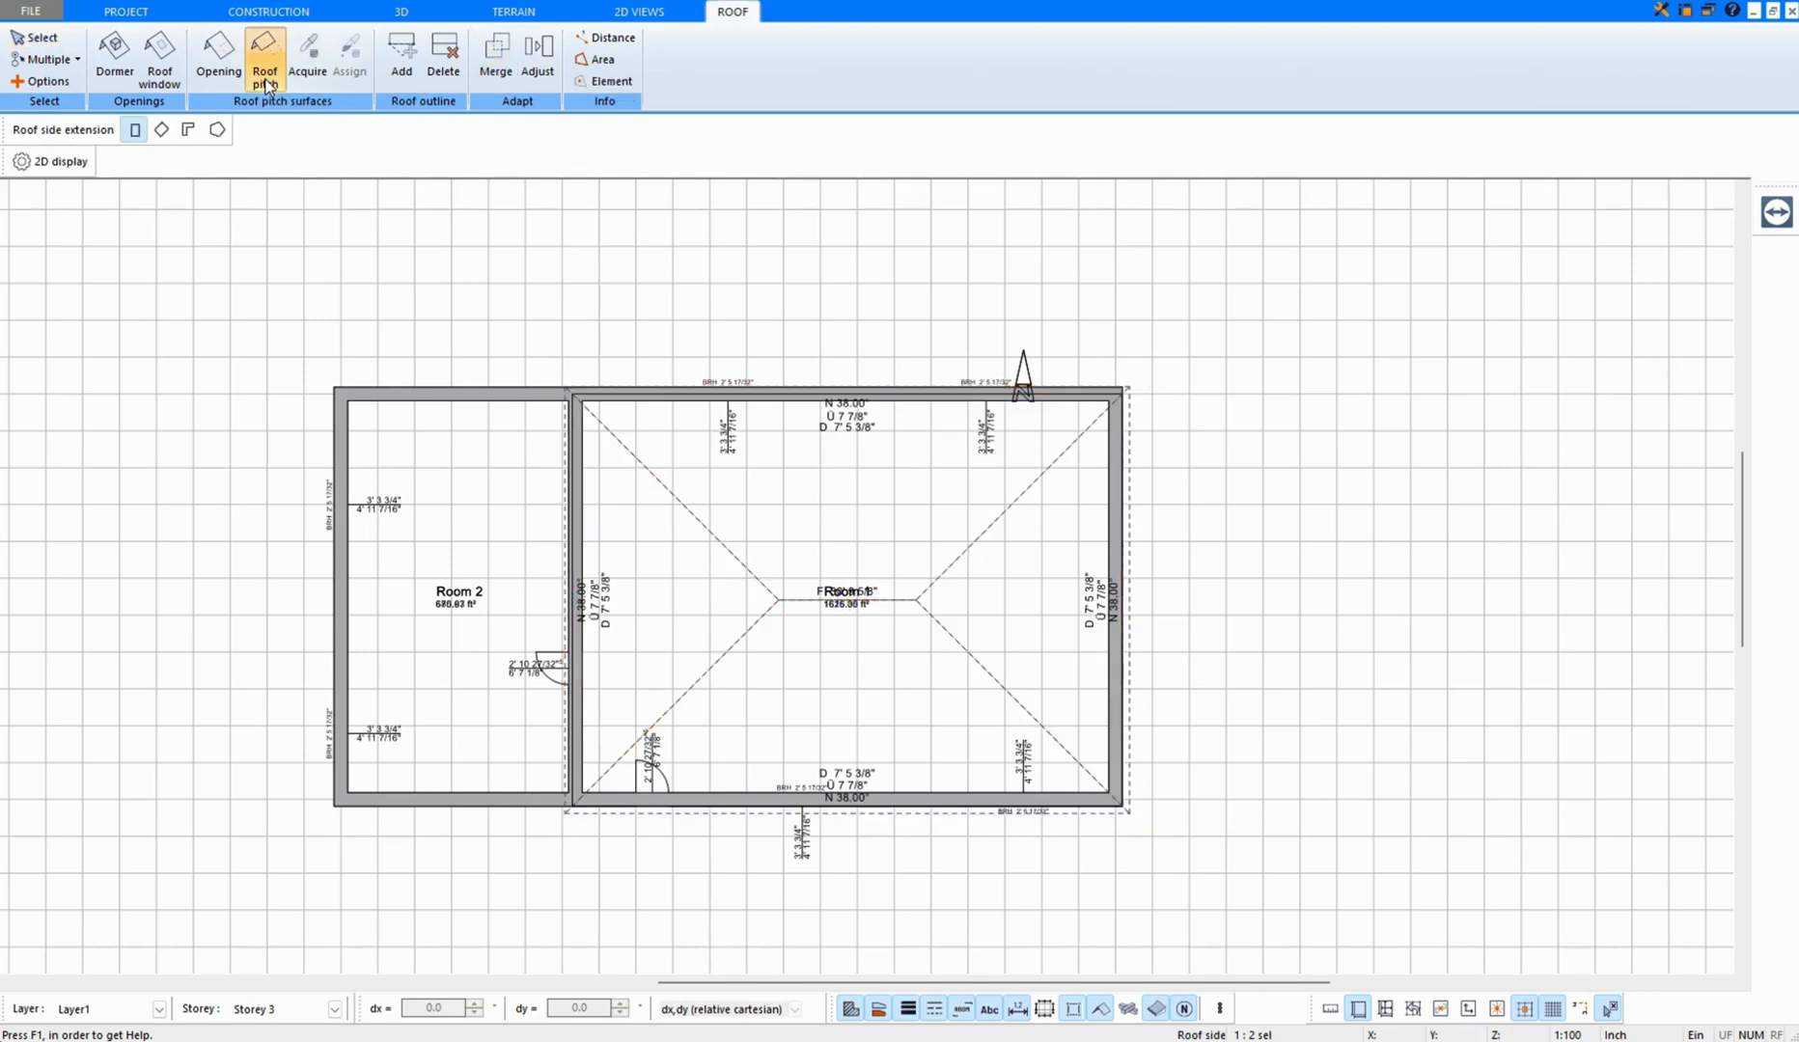
Extend the left roof face down over Room 2 with a rectangular side extension, then check it in 3D
click(996, 671)
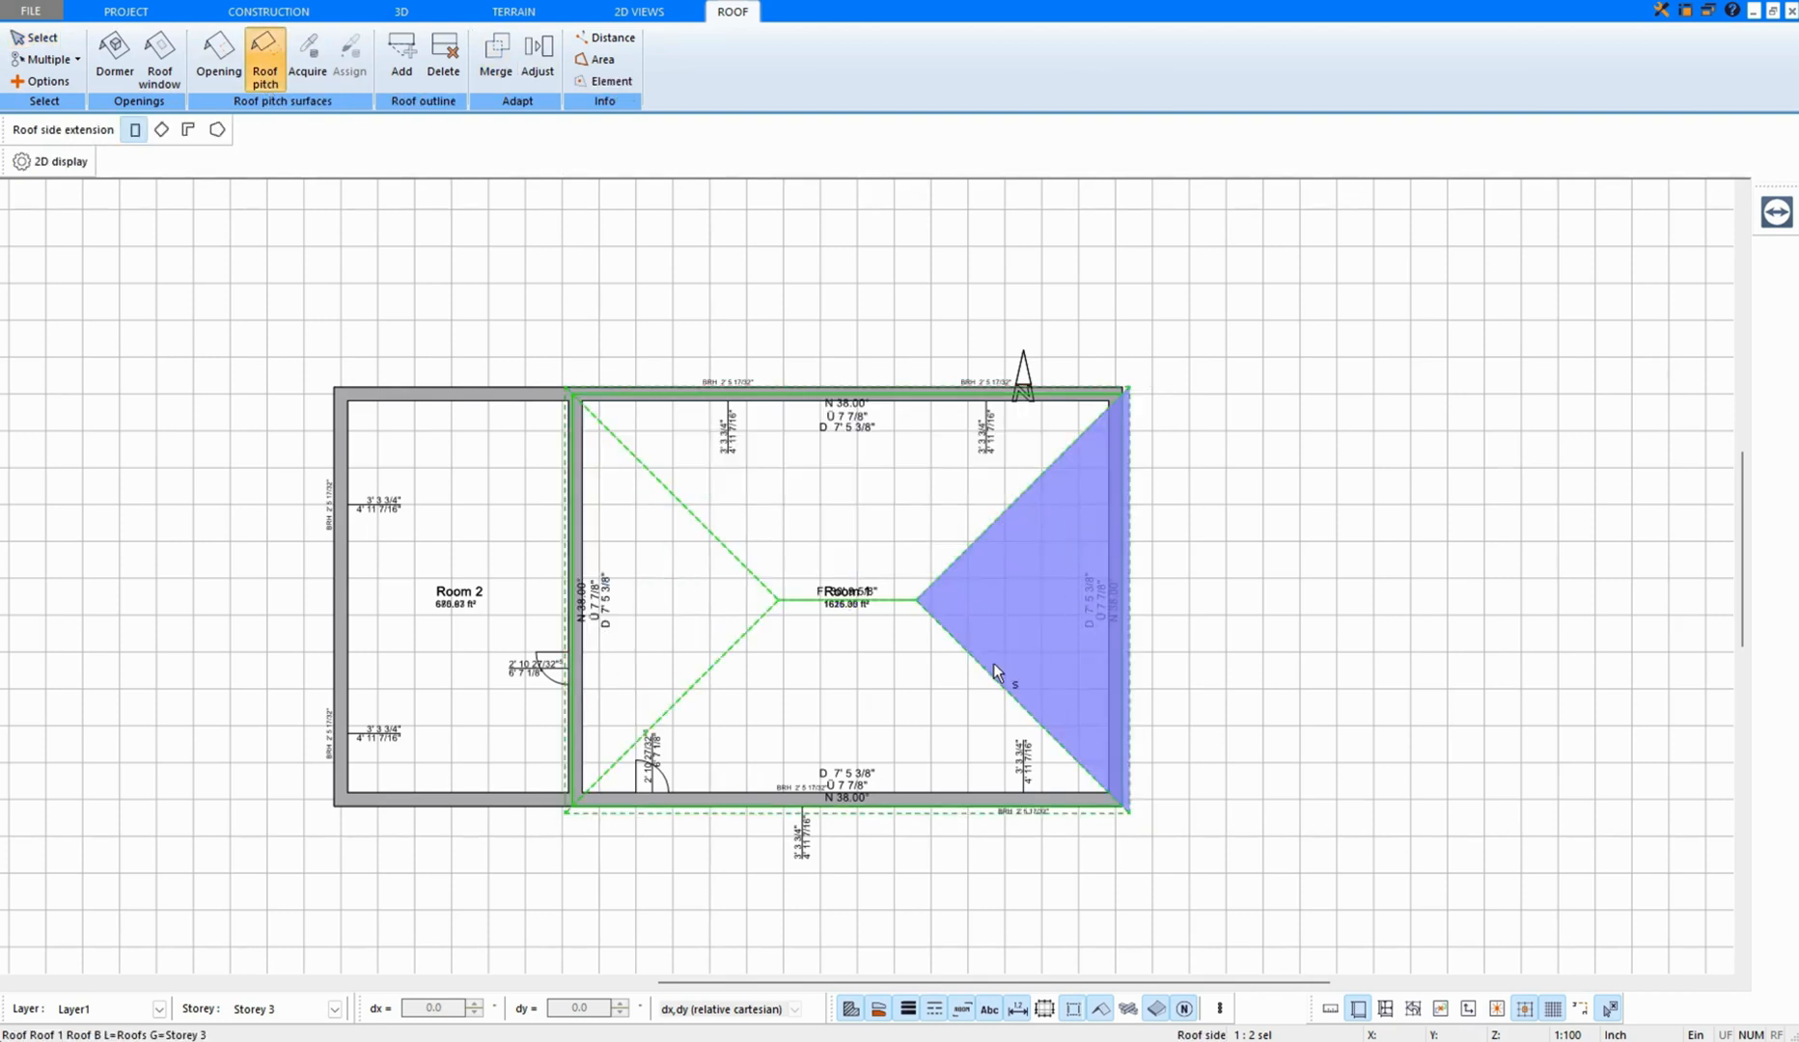
click(625, 583)
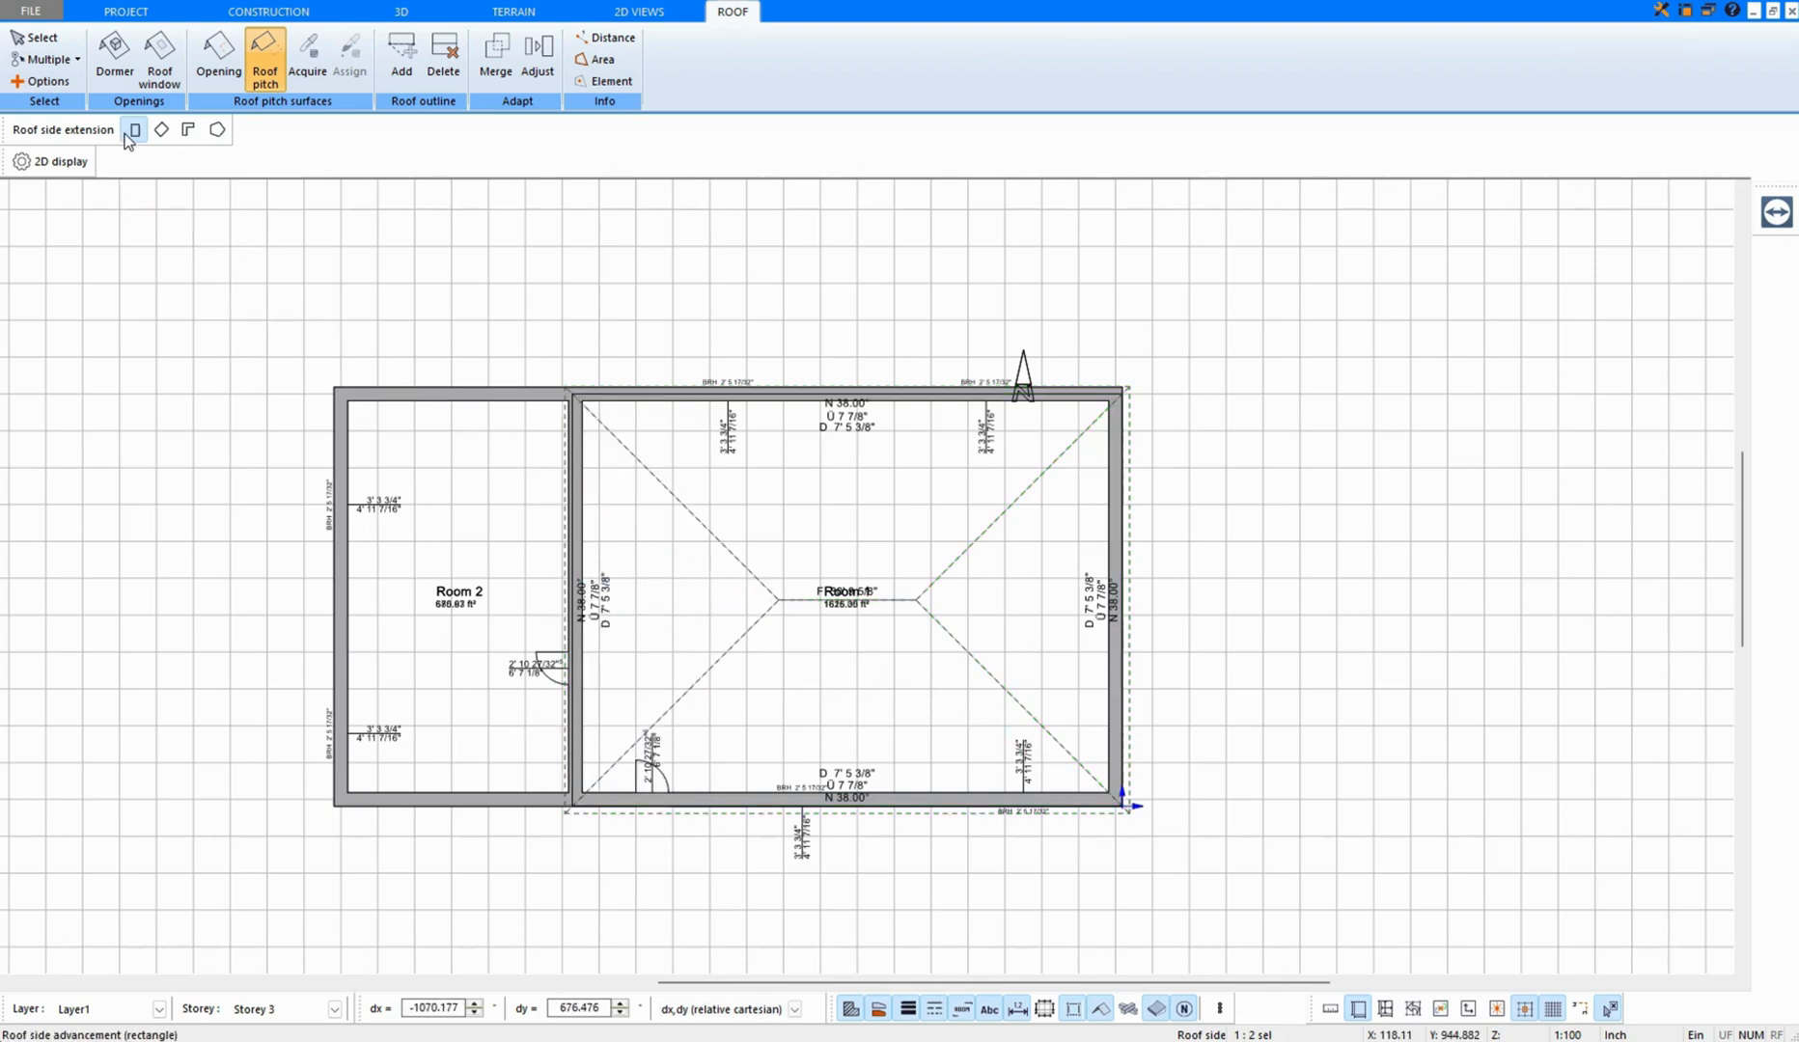
mouse_move(133, 130)
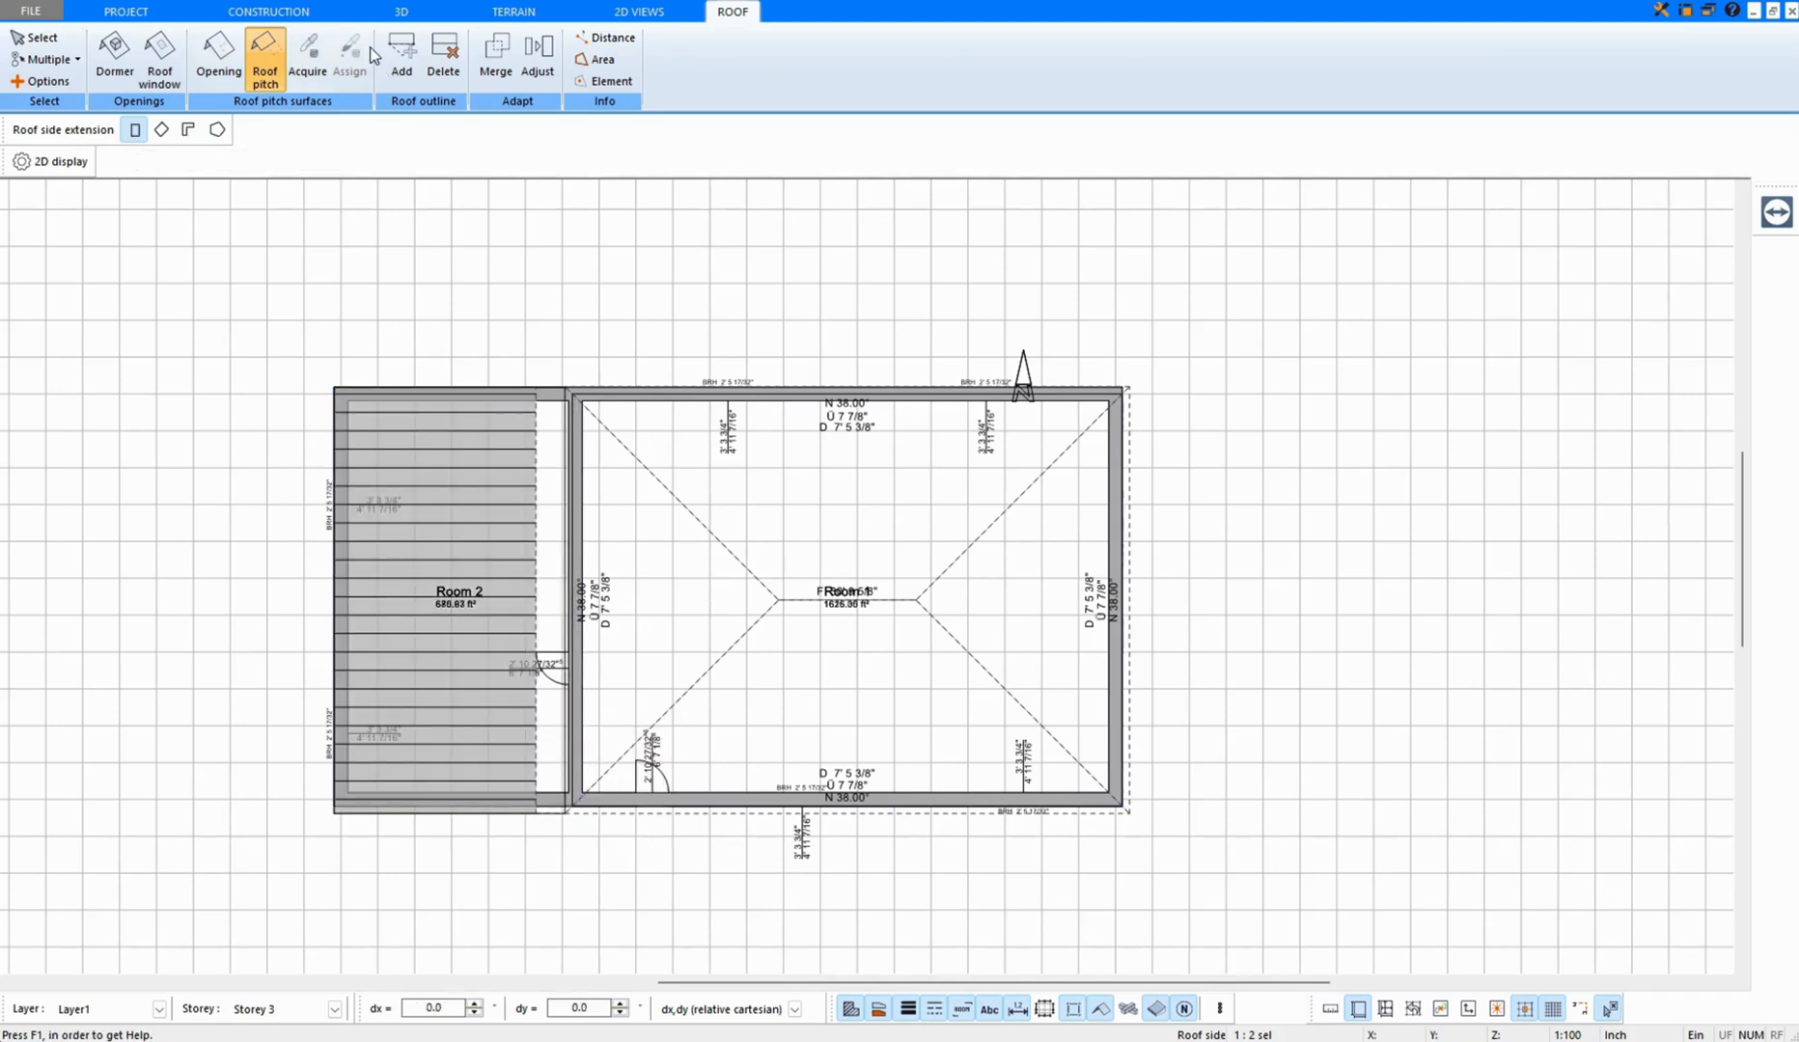
click(400, 11)
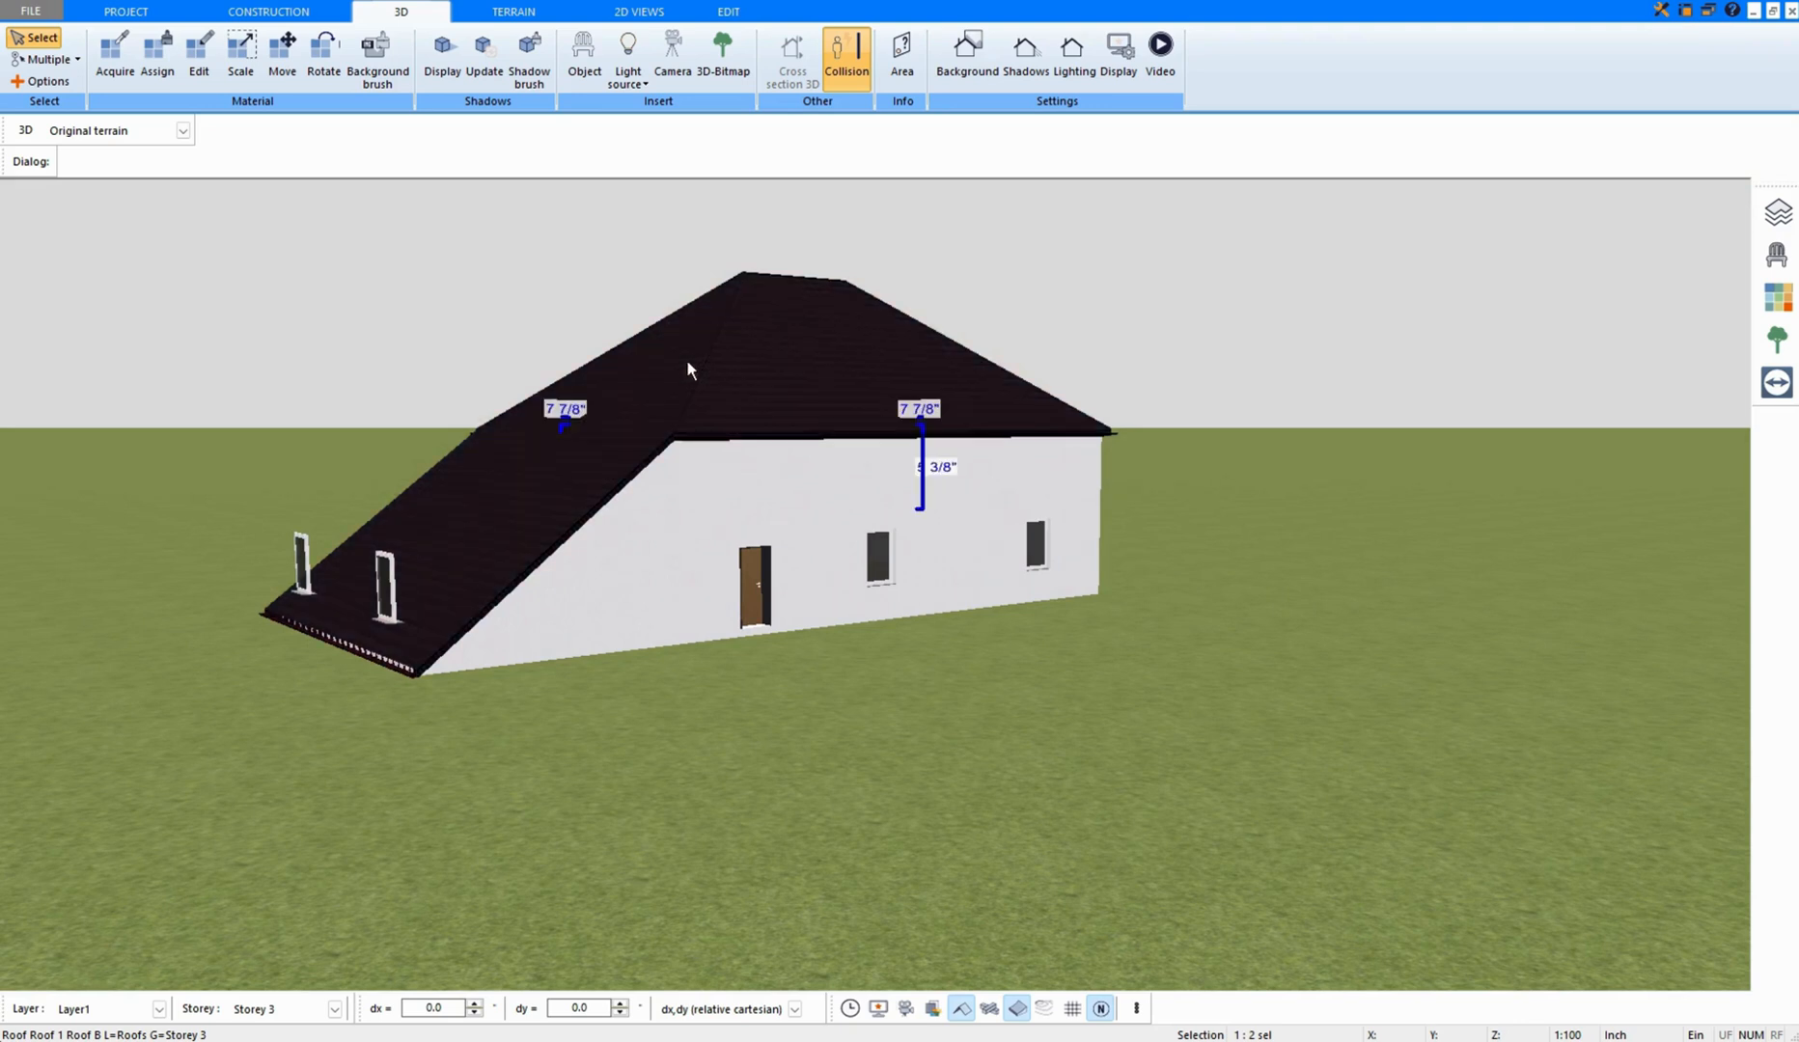
Show the Roof side settings (overhang, height, 38° slope) with the panel moved clear of the model
click(141, 160)
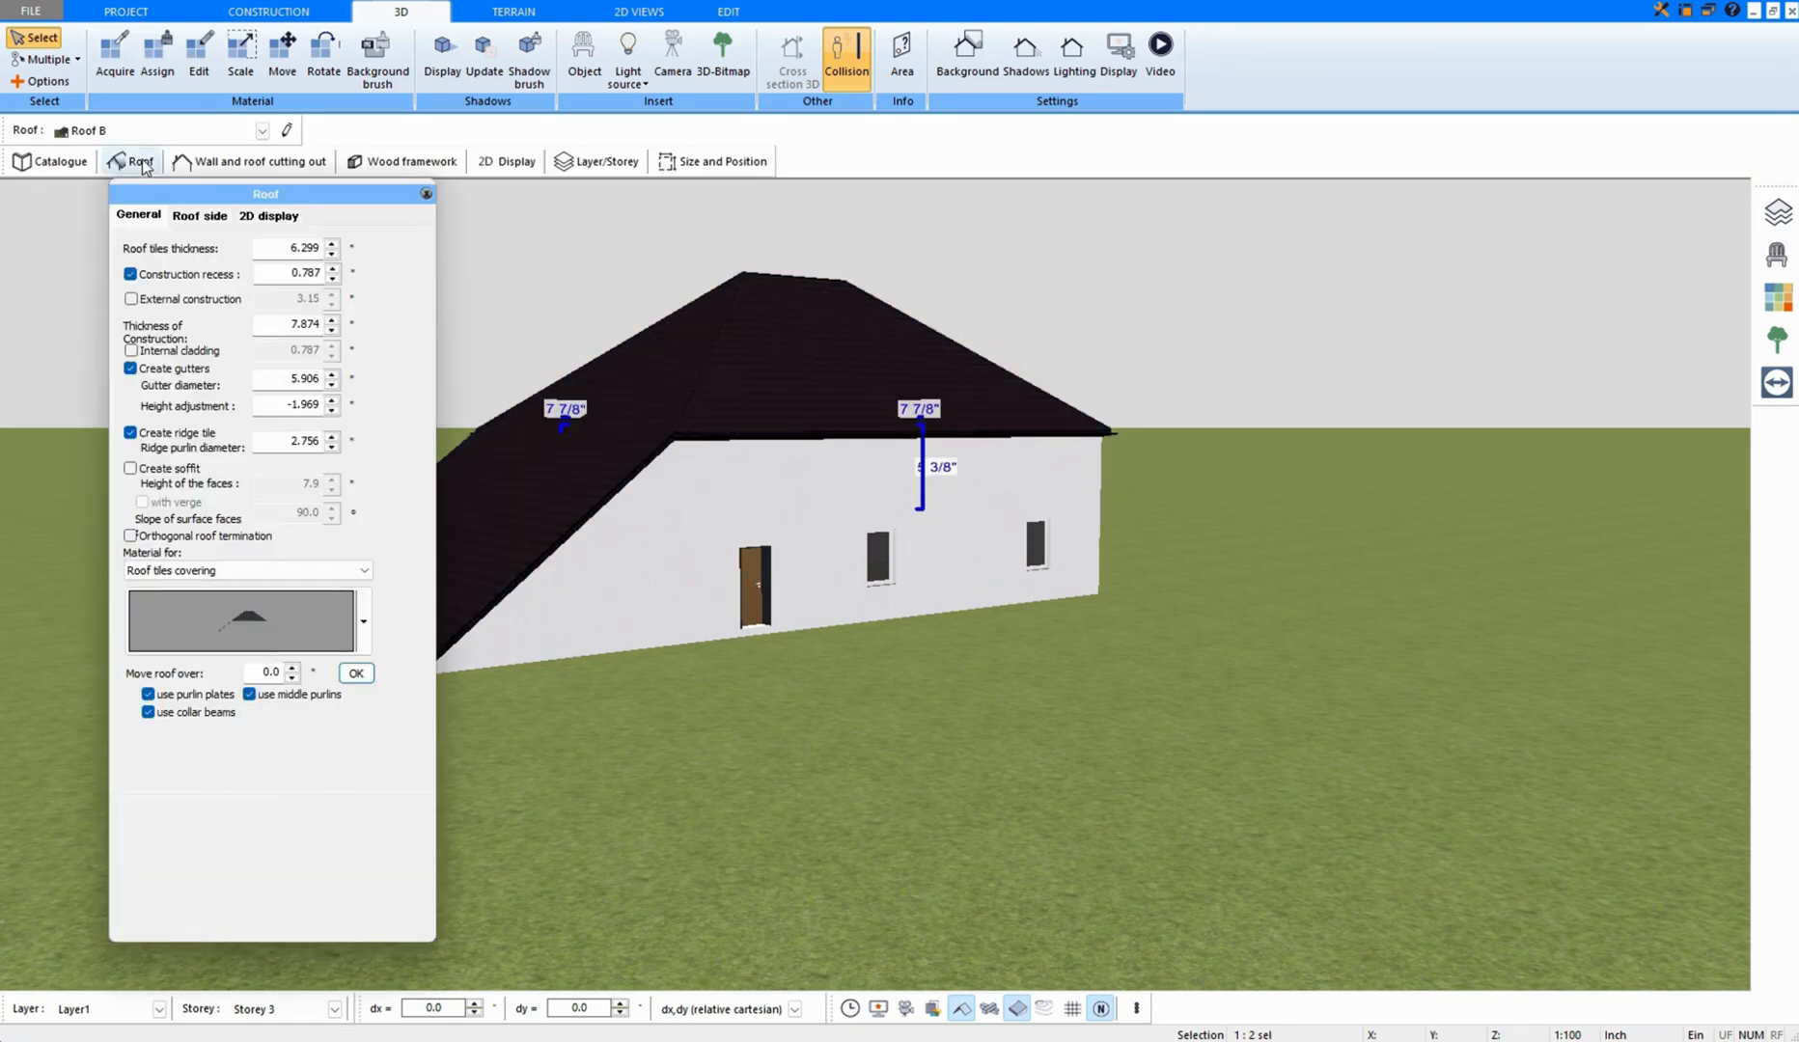
click(199, 215)
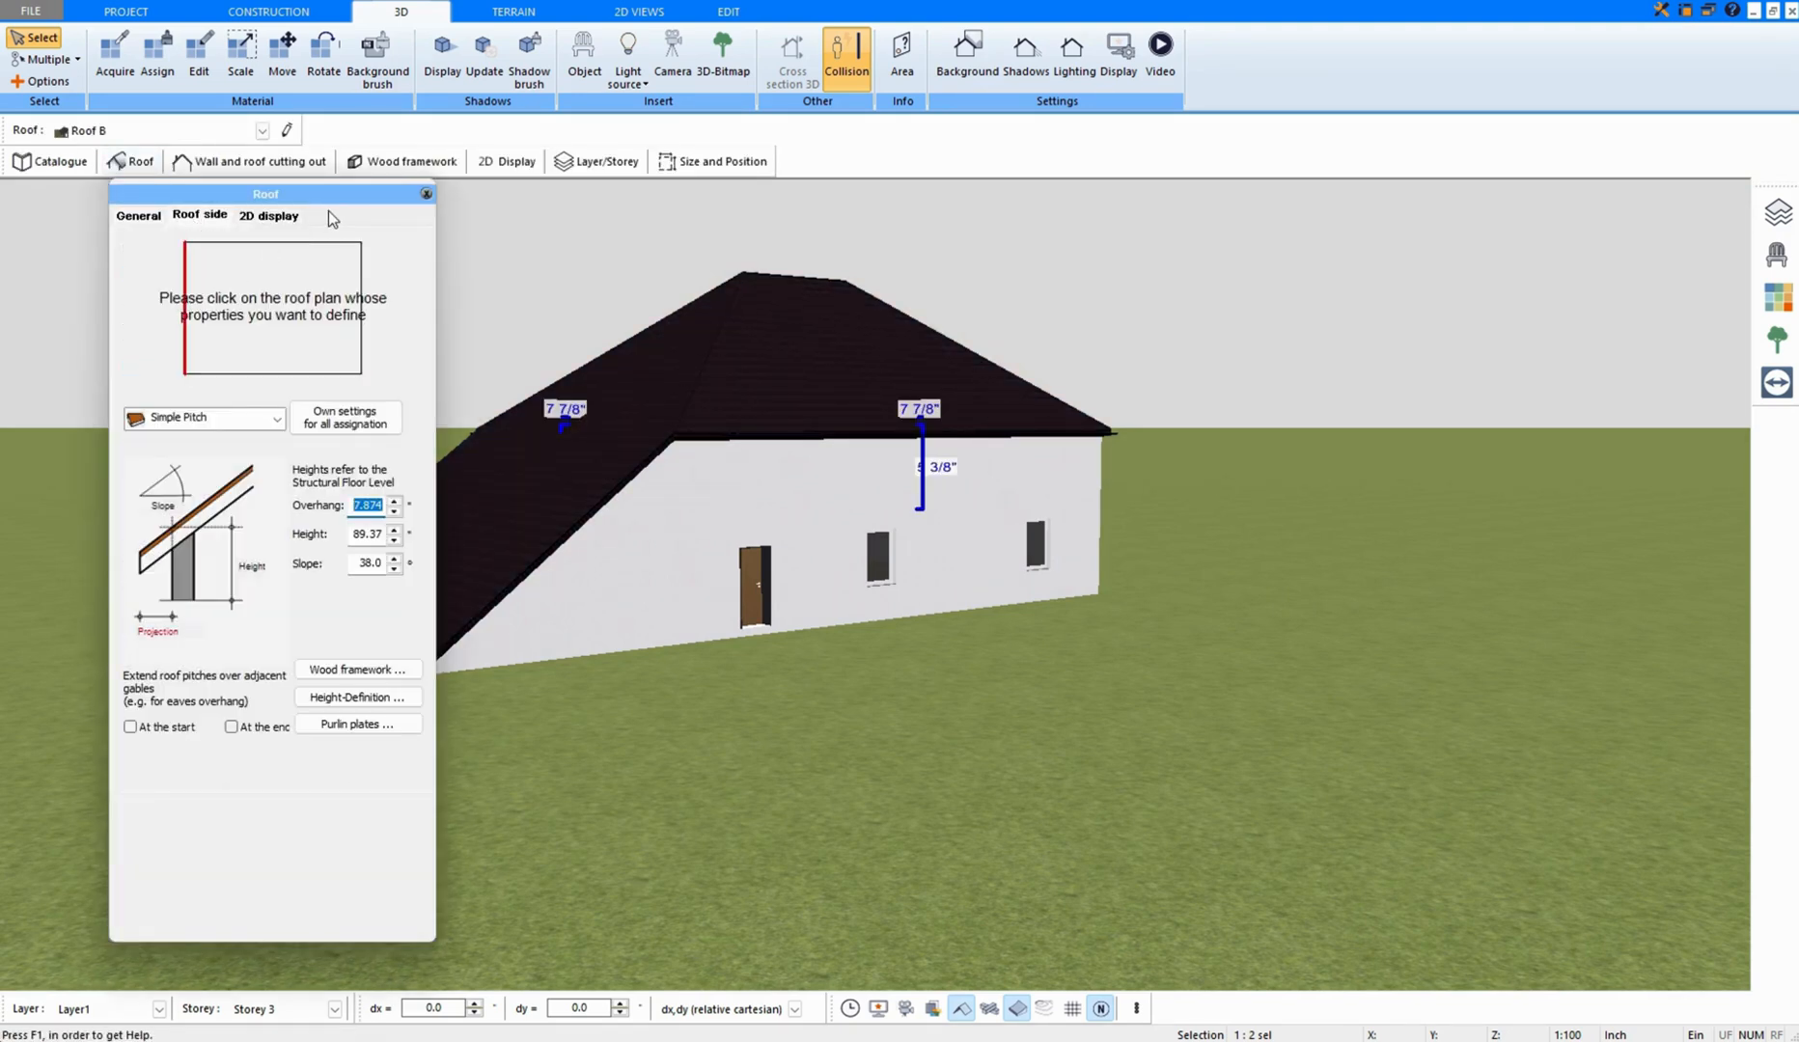
drag(264, 193, 1189, 209)
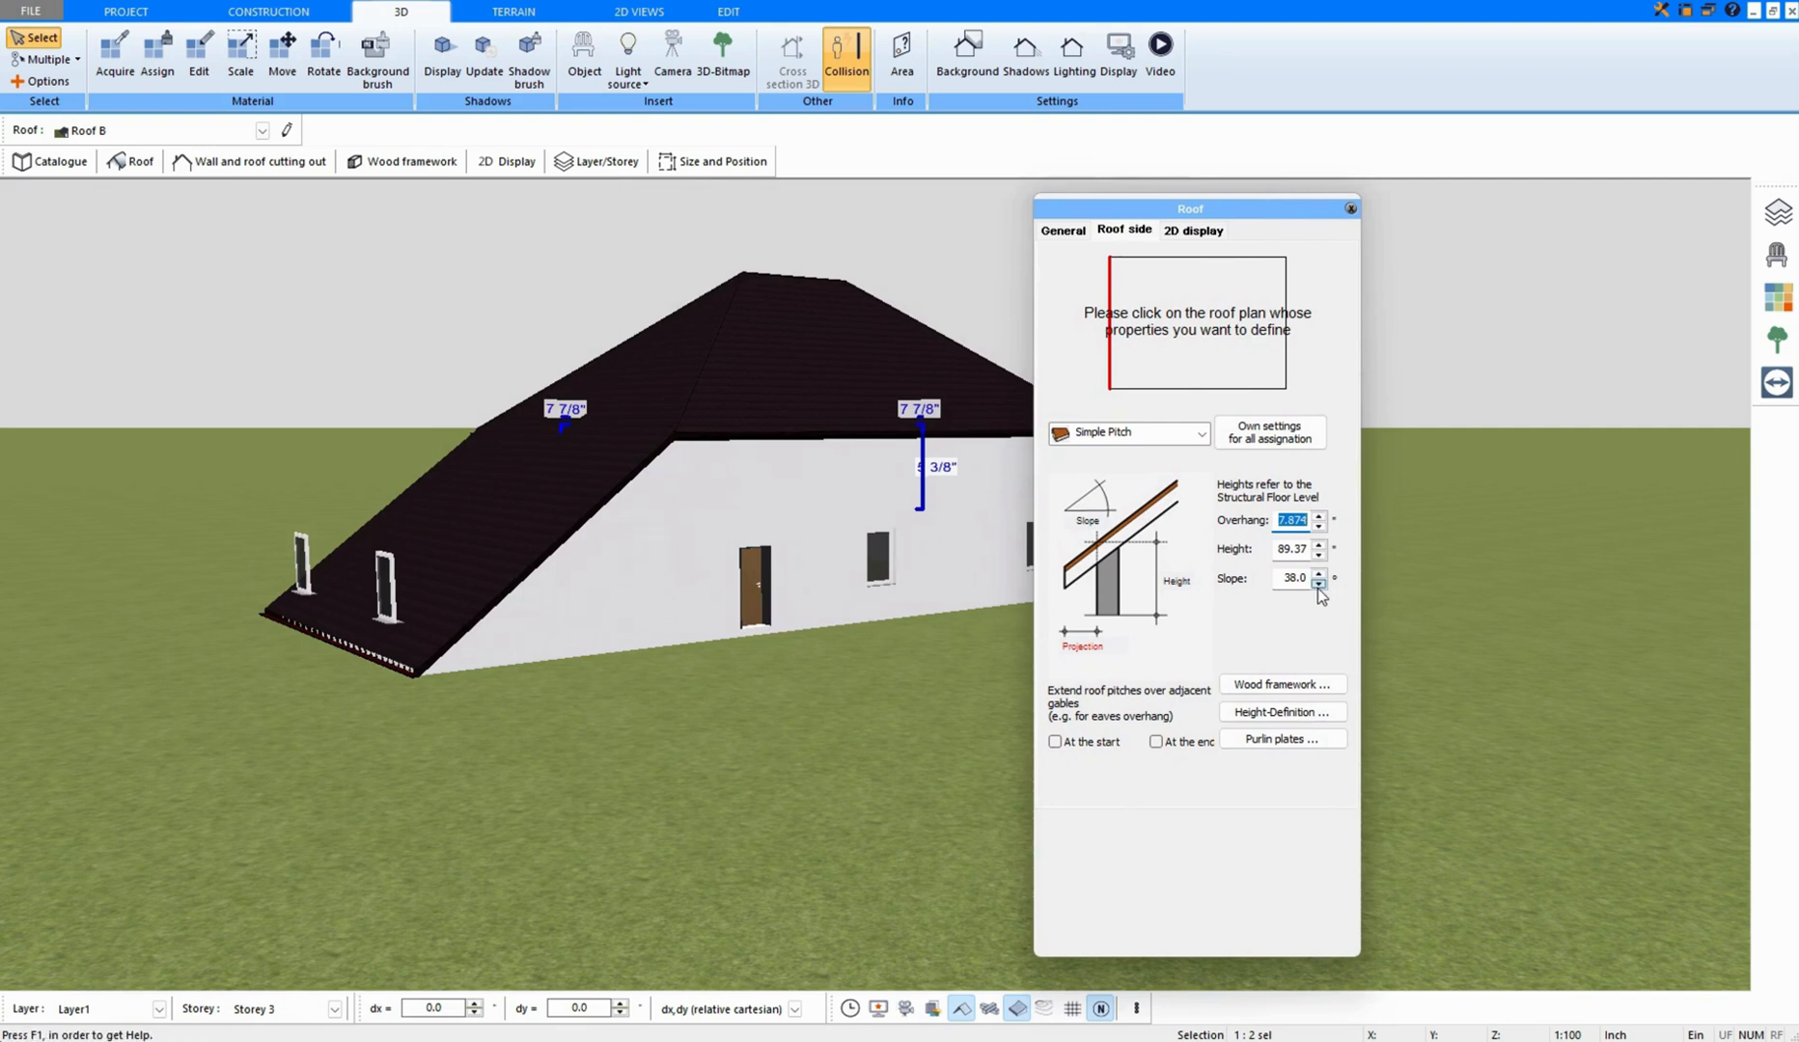